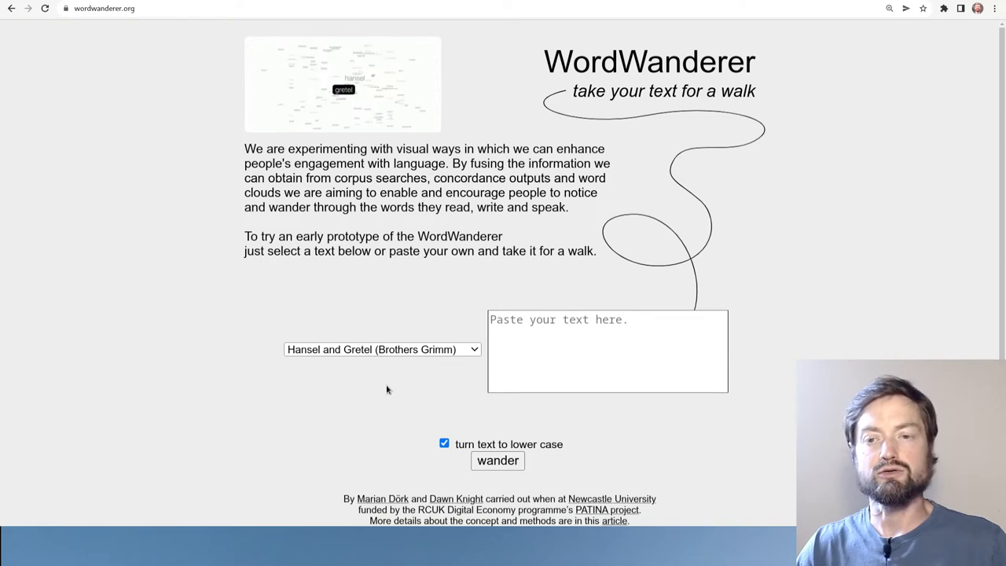
Submit the Hansel and Gretel (Brothers Grimm) text to generate its word cloud
click(497, 461)
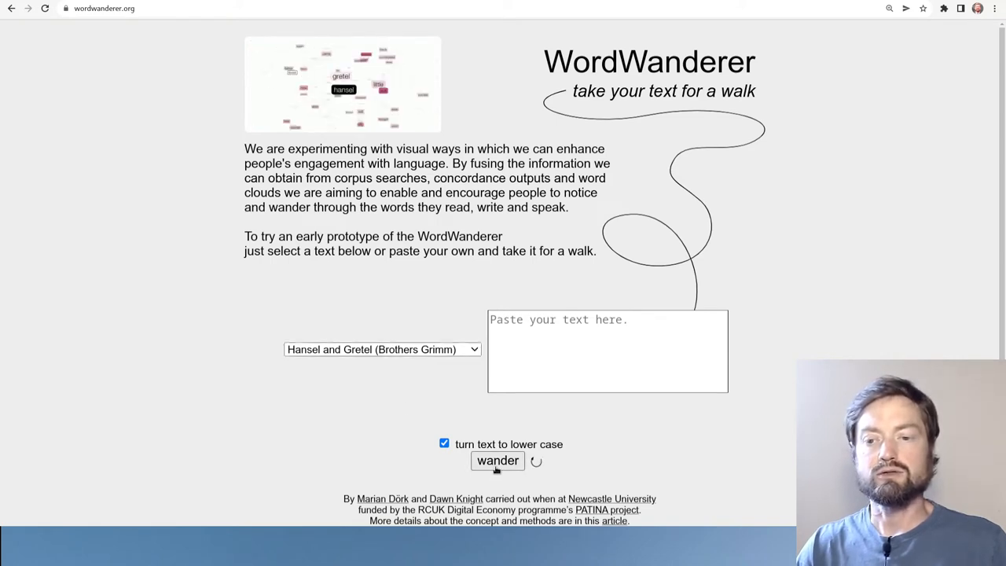
click(497, 460)
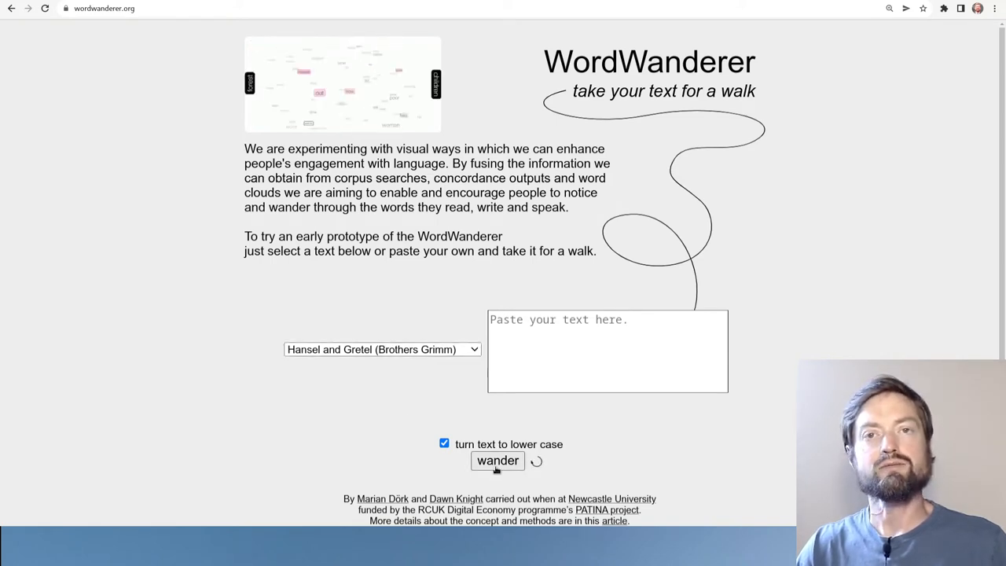
click(497, 460)
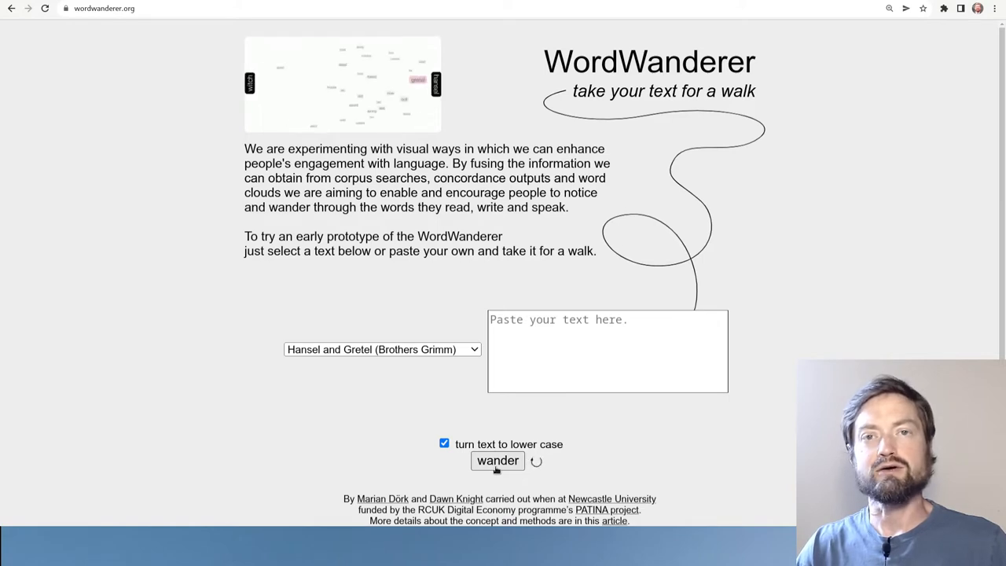
click(497, 460)
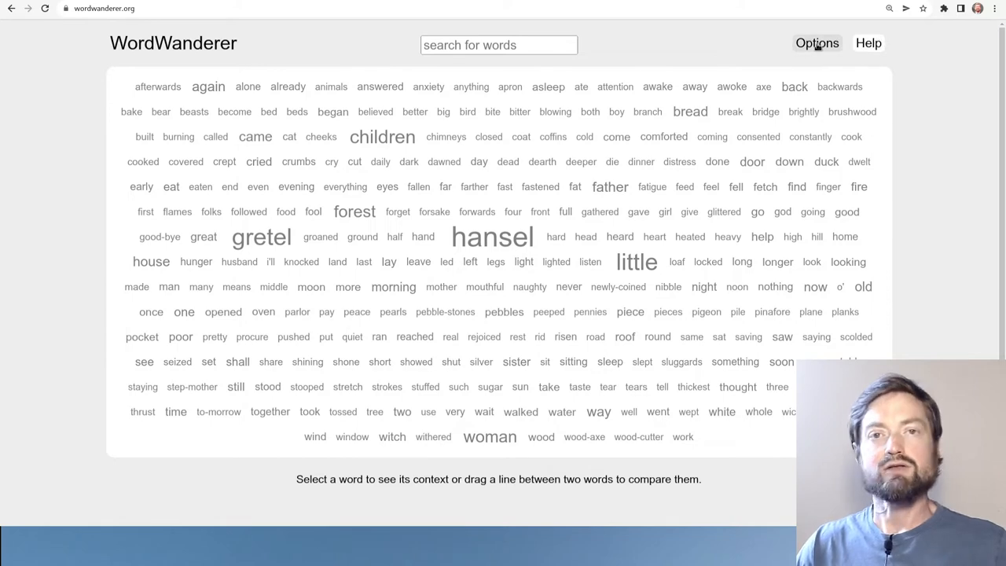
Open the Options panel showing adjectives, adverbs, nouns, verbs included and common words hidden
click(817, 43)
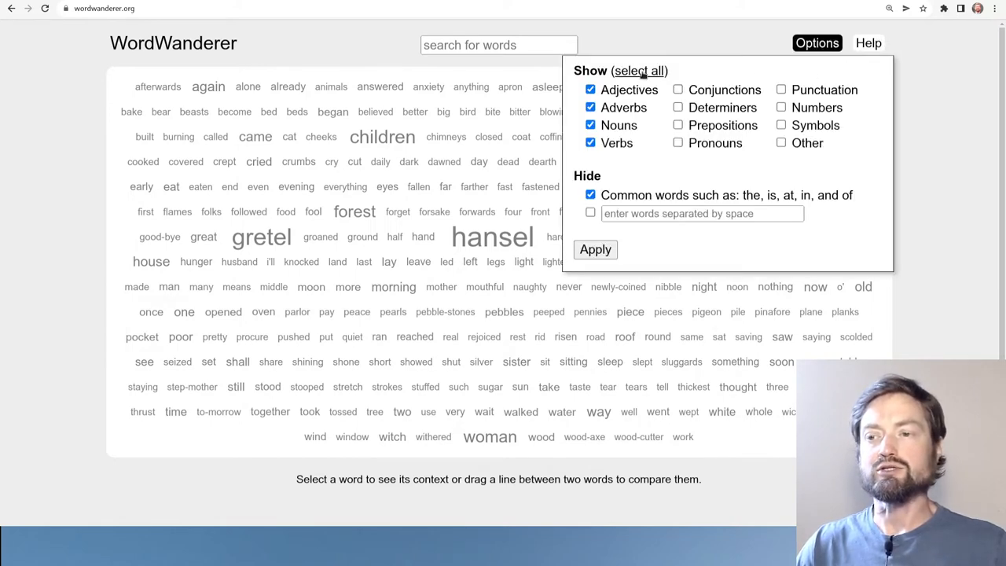
mouse_move(662, 192)
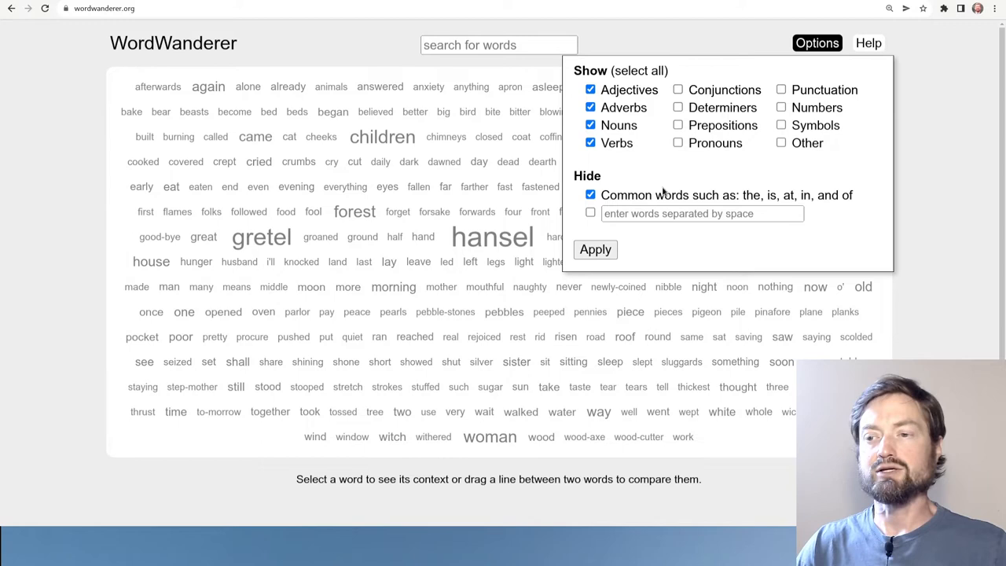
mouse_move(689, 182)
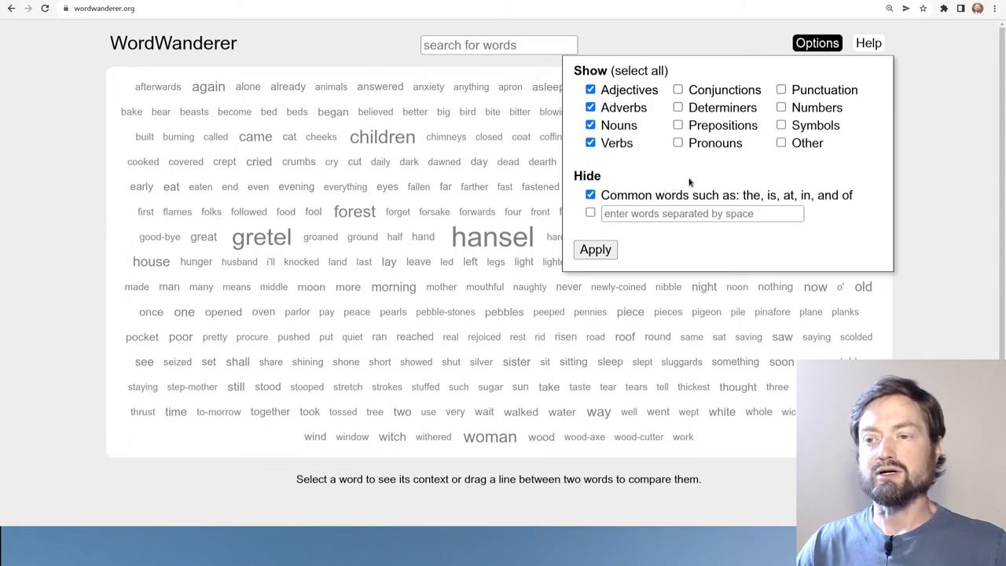
mouse_move(698, 182)
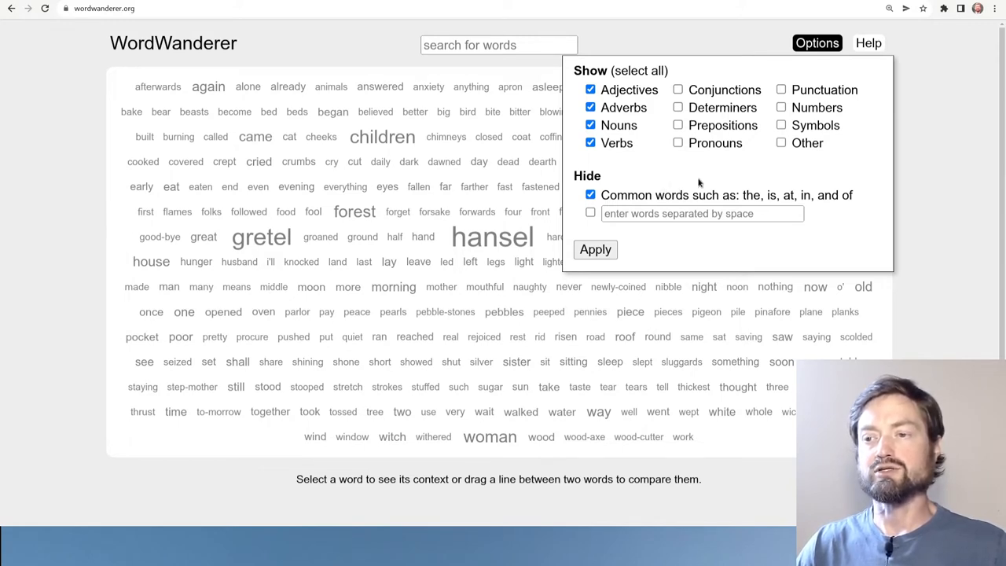
mouse_move(704, 165)
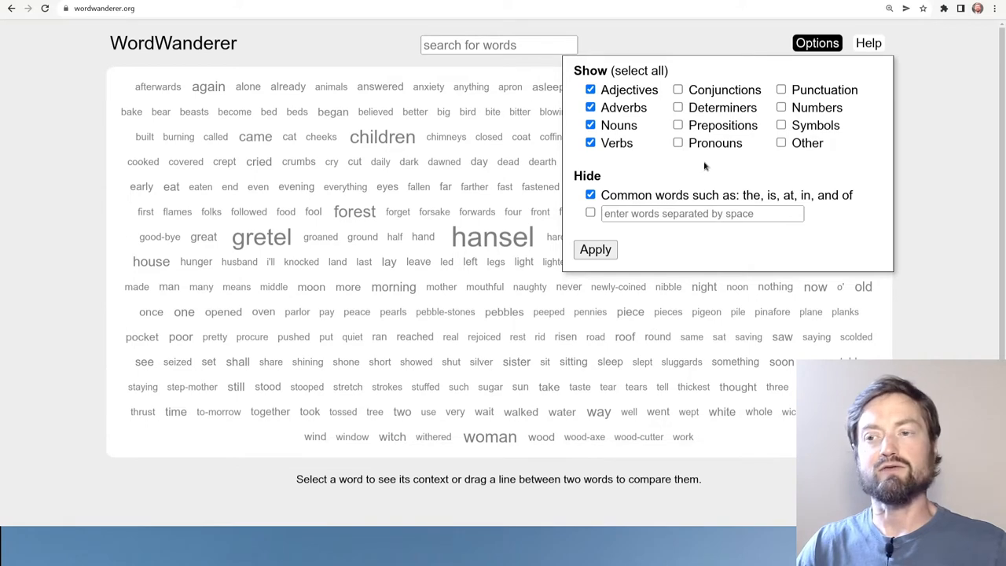
mouse_move(684, 157)
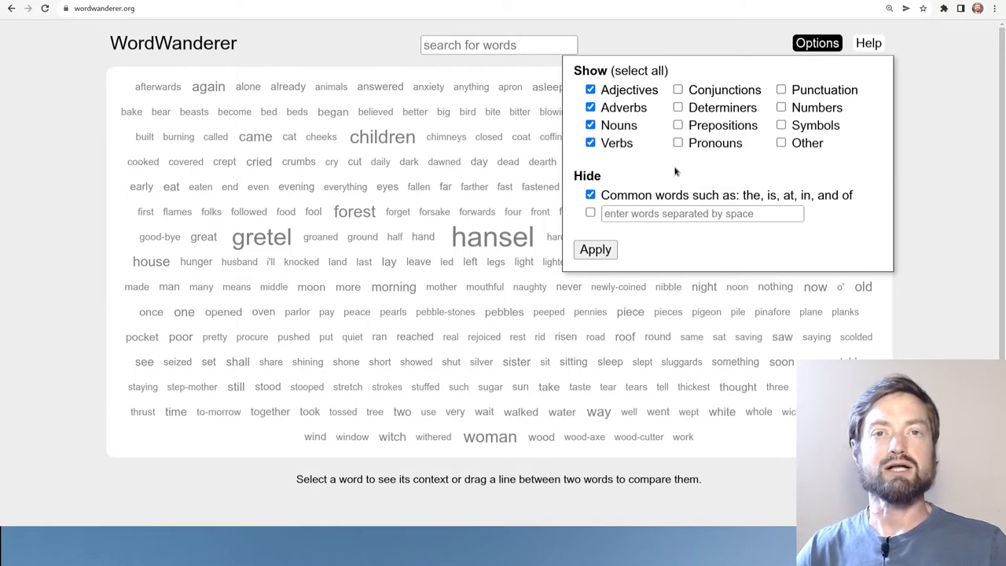
mouse_move(622, 189)
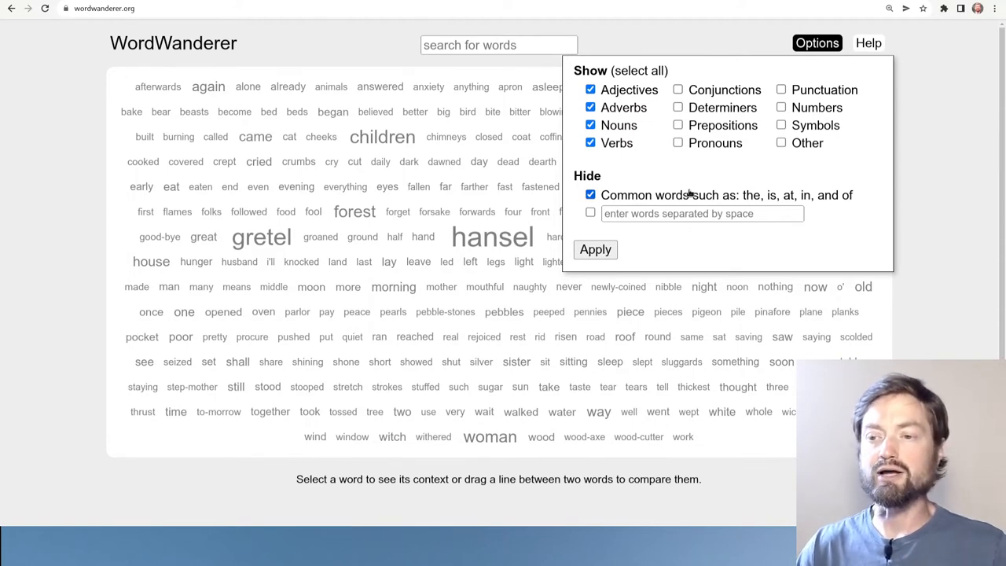
click(699, 213)
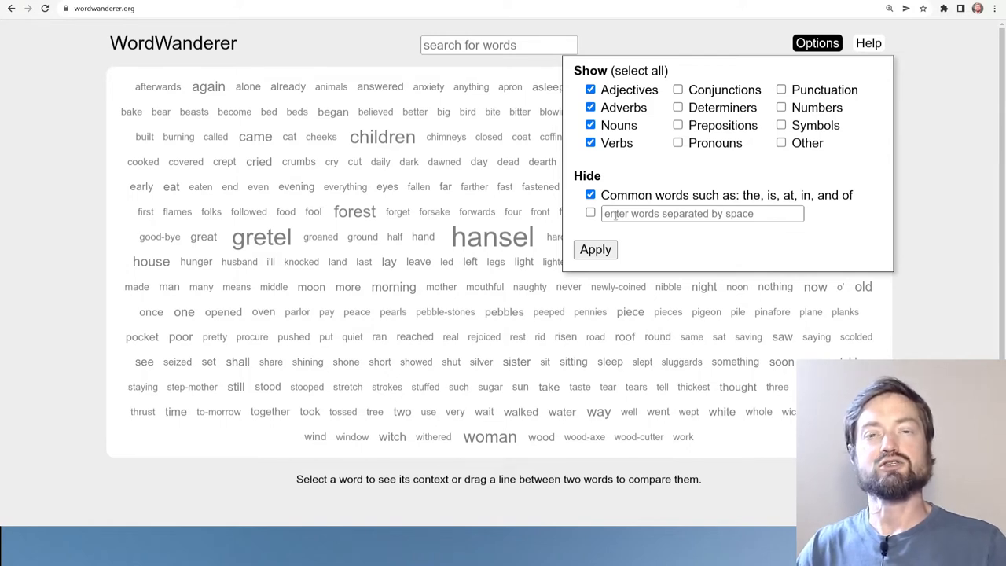
click(699, 213)
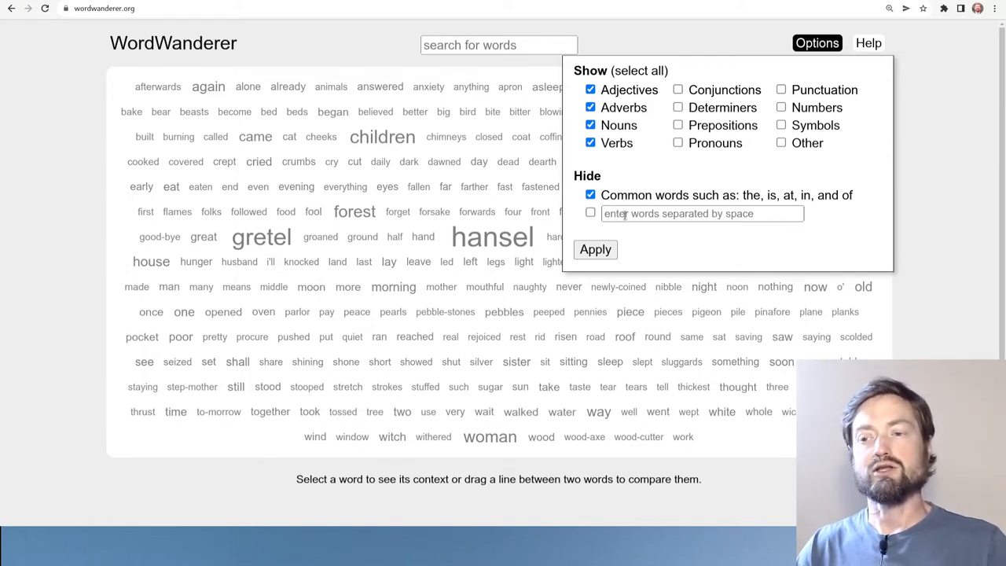
click(701, 213)
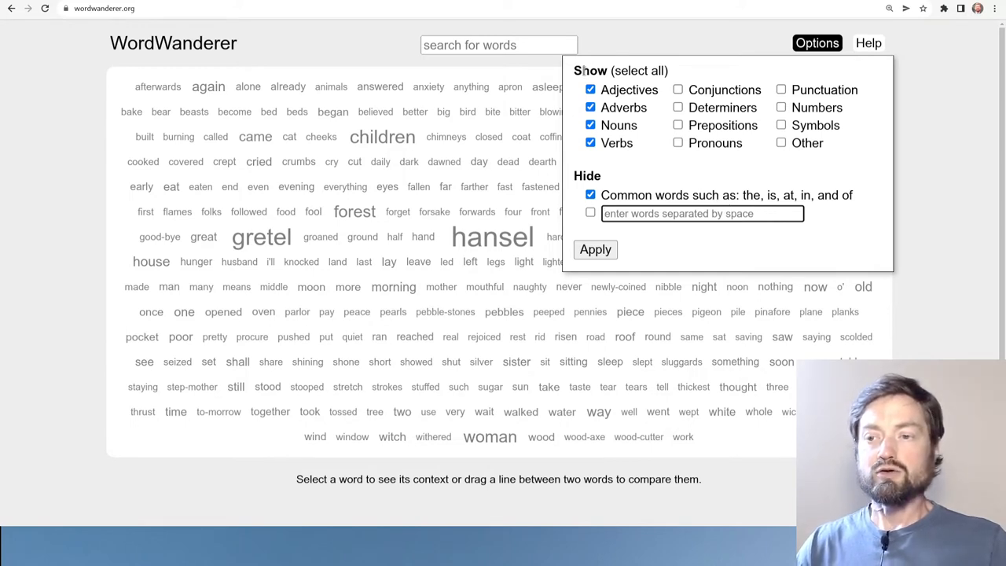
mouse_move(645, 164)
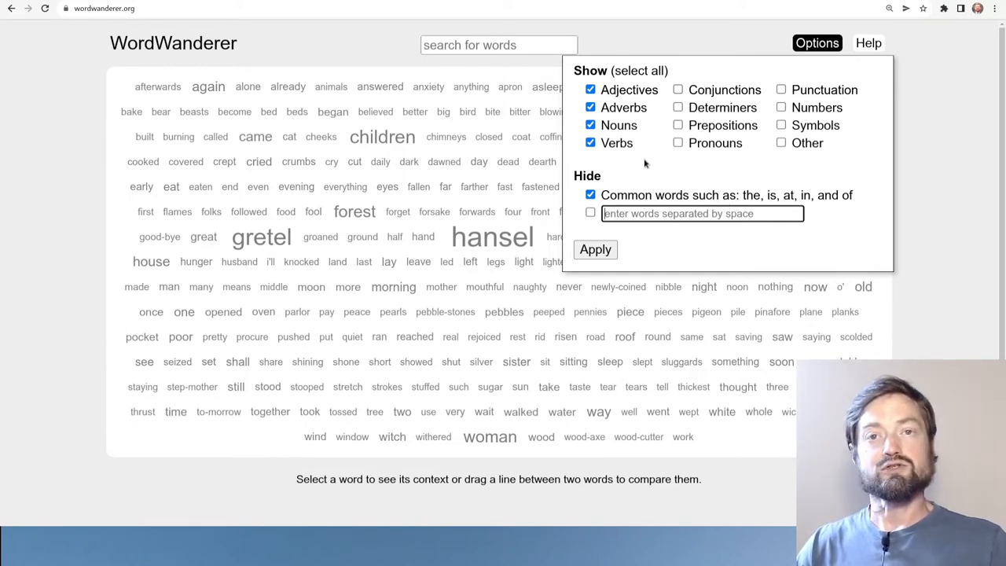
mouse_move(672, 148)
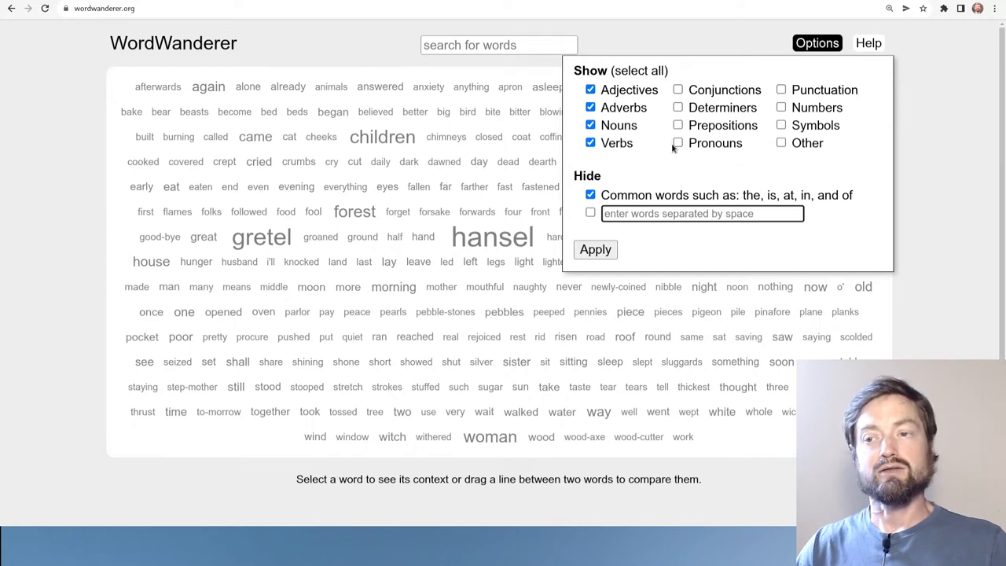
mouse_move(576, 98)
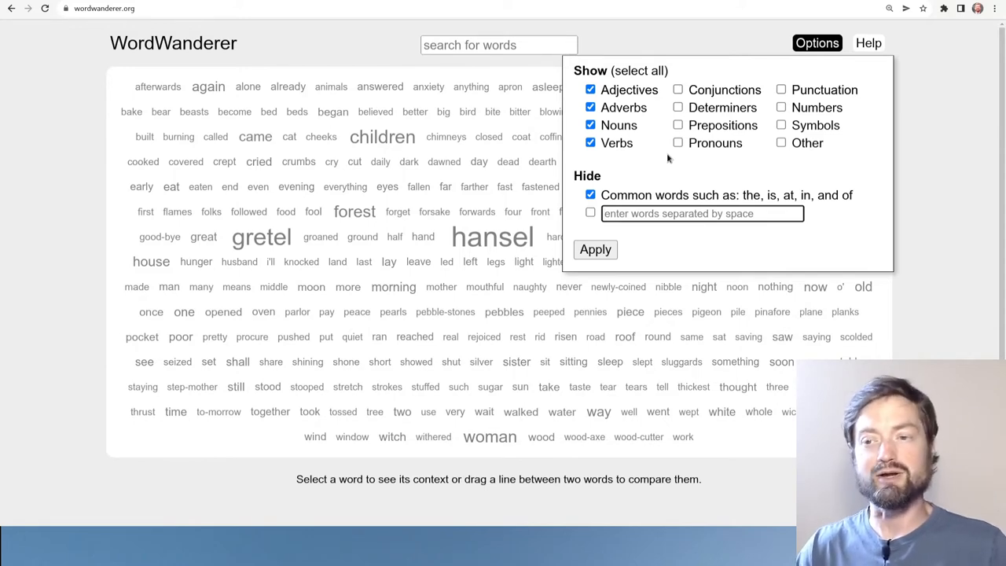
click(595, 249)
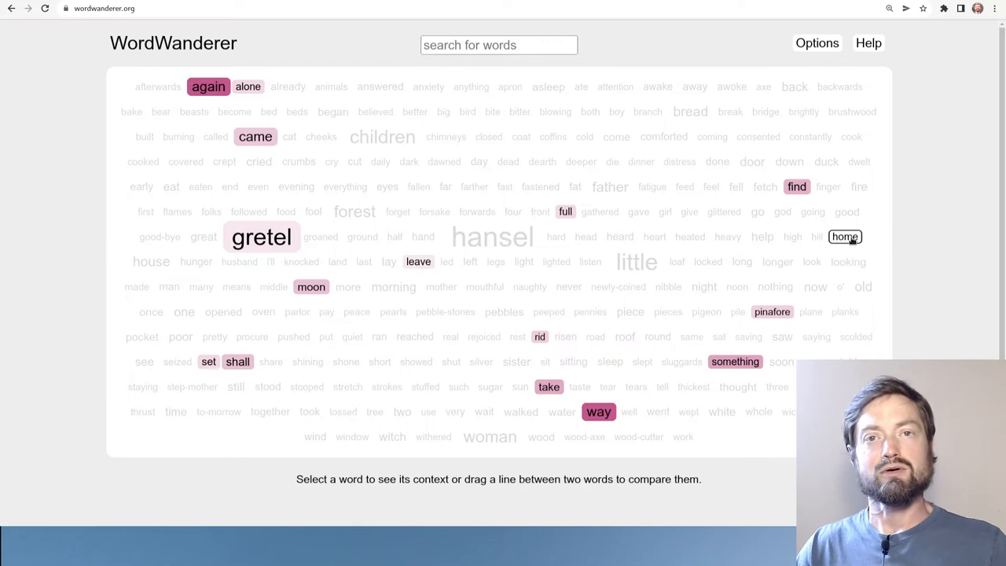
Show the context view for 'home' with again, way and find around it
click(845, 237)
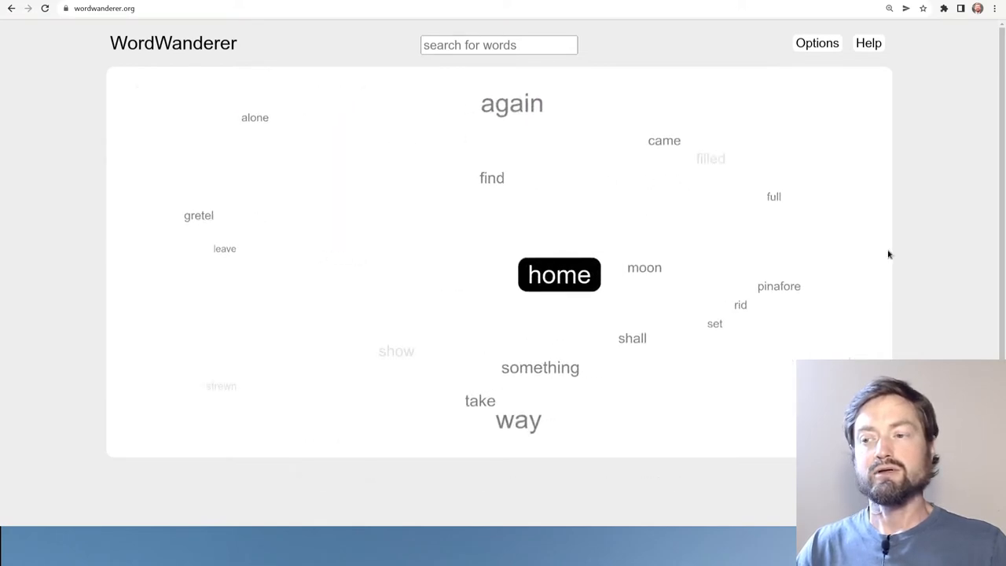
Show the three story sentences containing 'home' below its context view
click(559, 274)
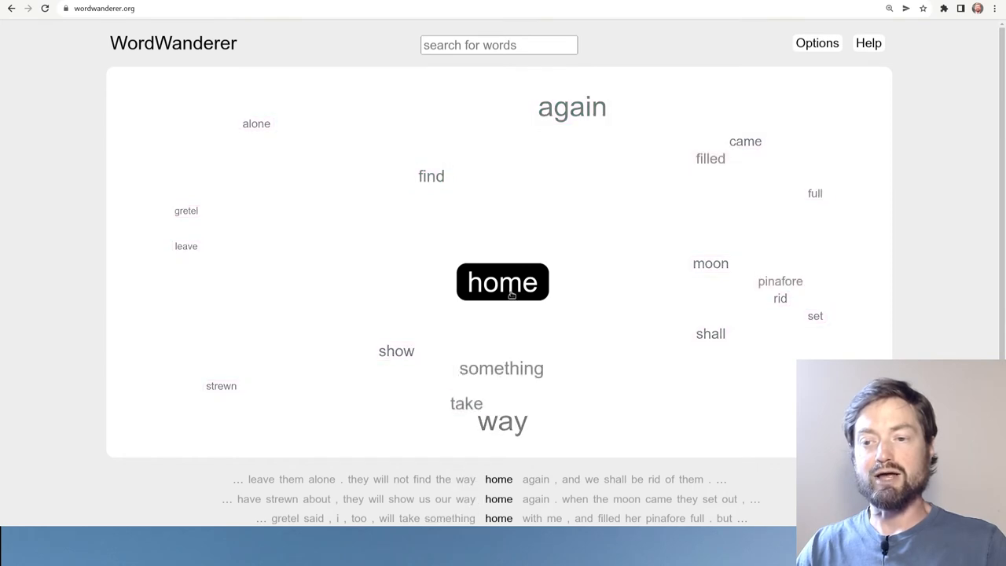
mouse_move(519, 287)
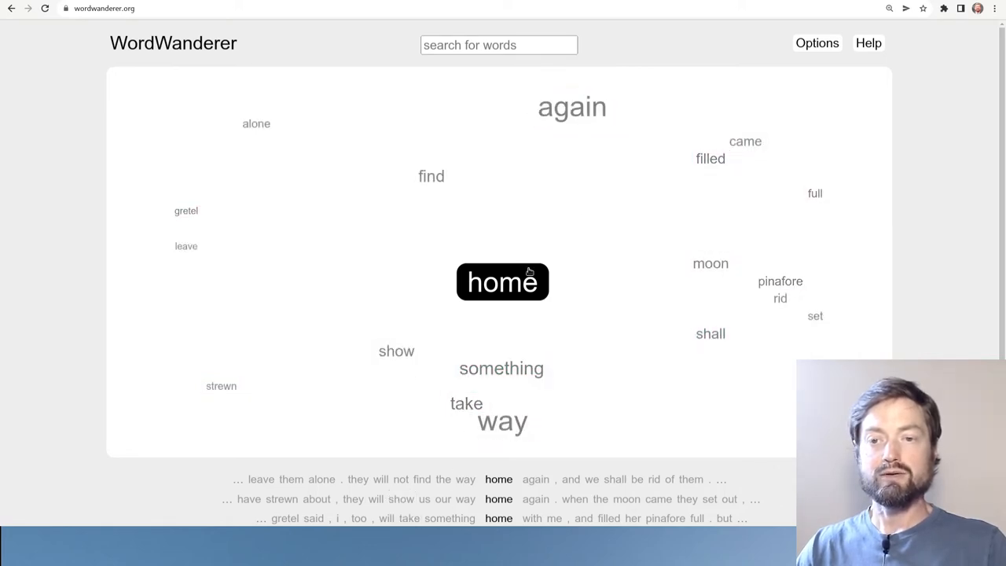
mouse_move(957, 234)
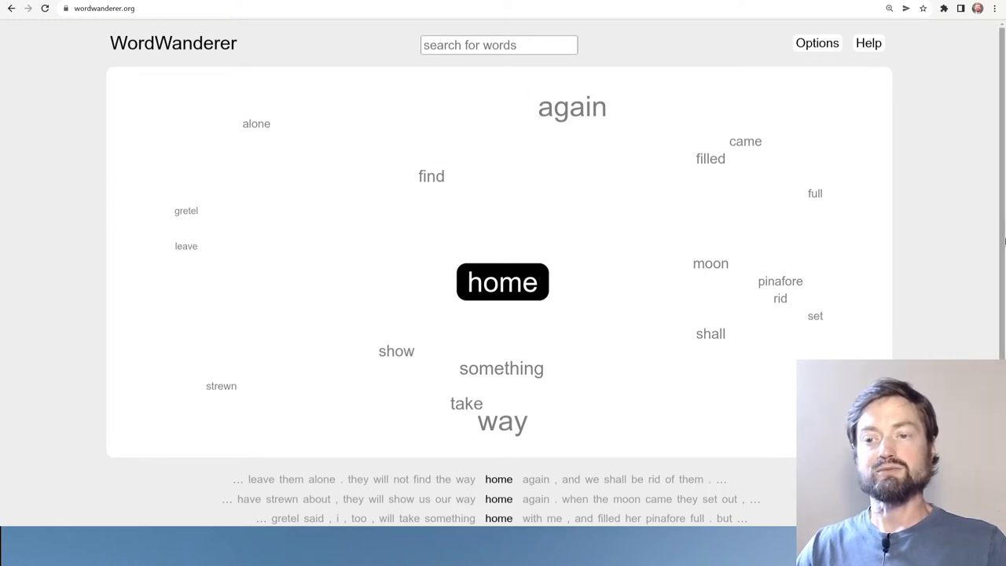
mouse_move(845, 194)
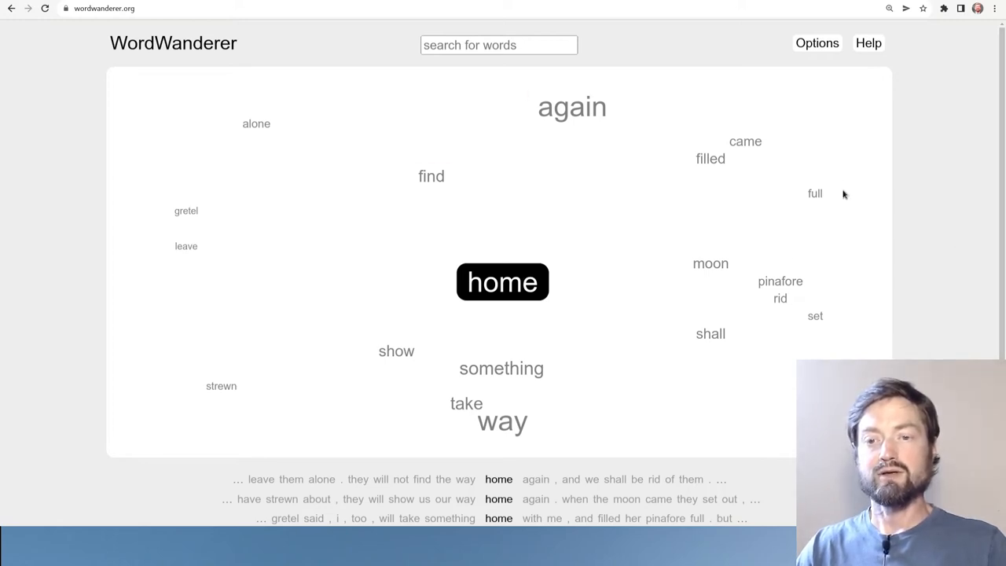
mouse_move(648, 252)
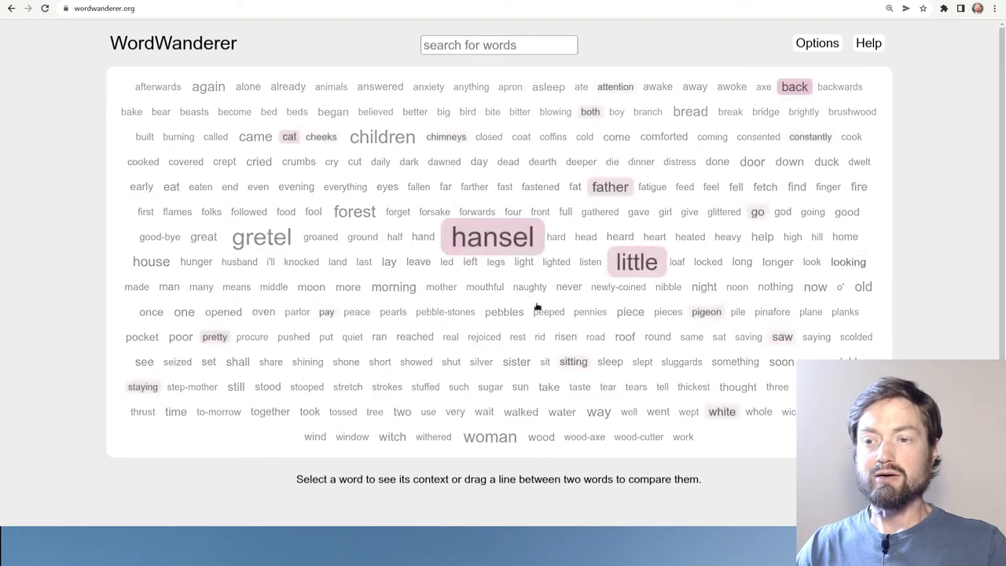
drag(313, 212, 394, 287)
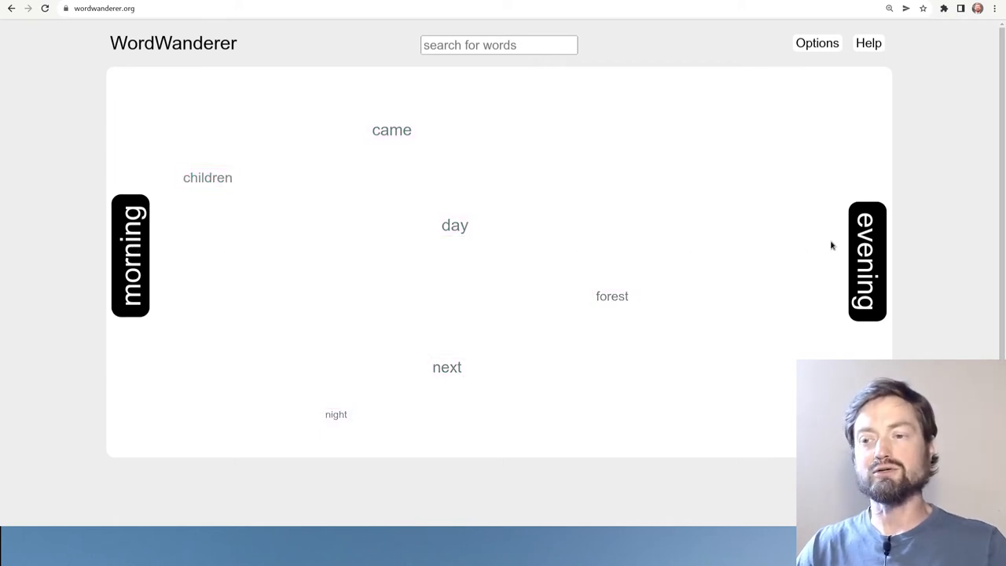
mouse_move(421, 175)
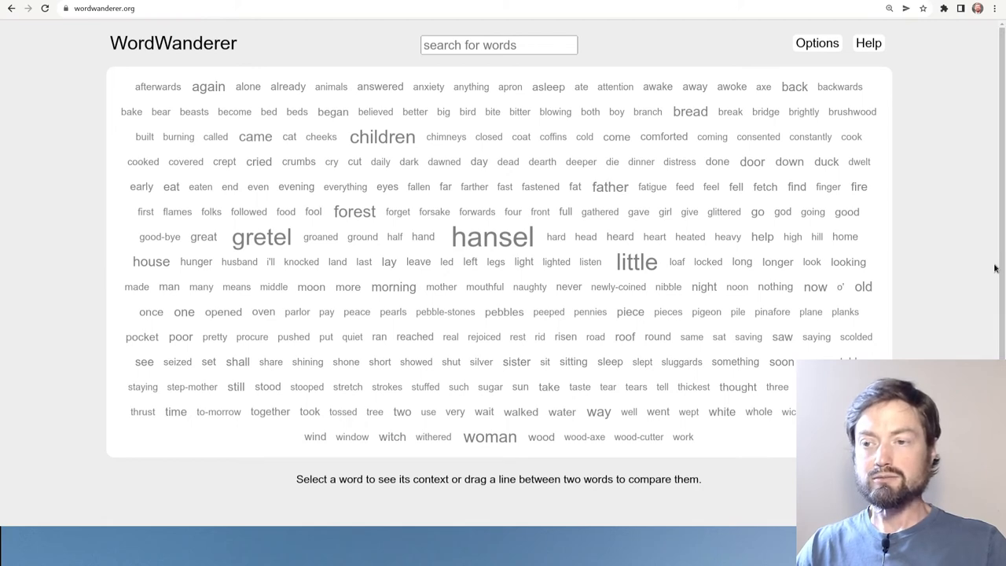
click(690, 112)
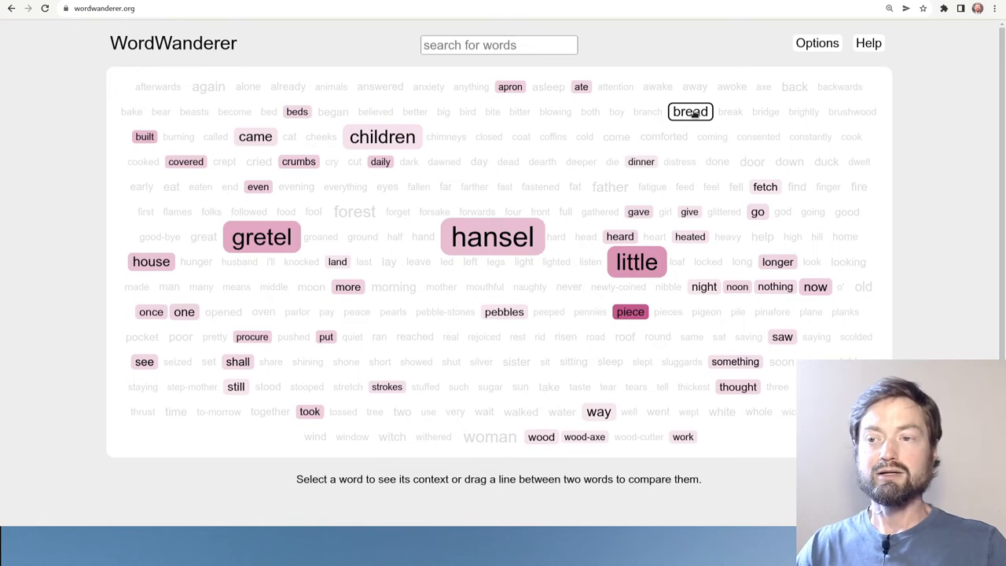
drag(691, 110, 151, 261)
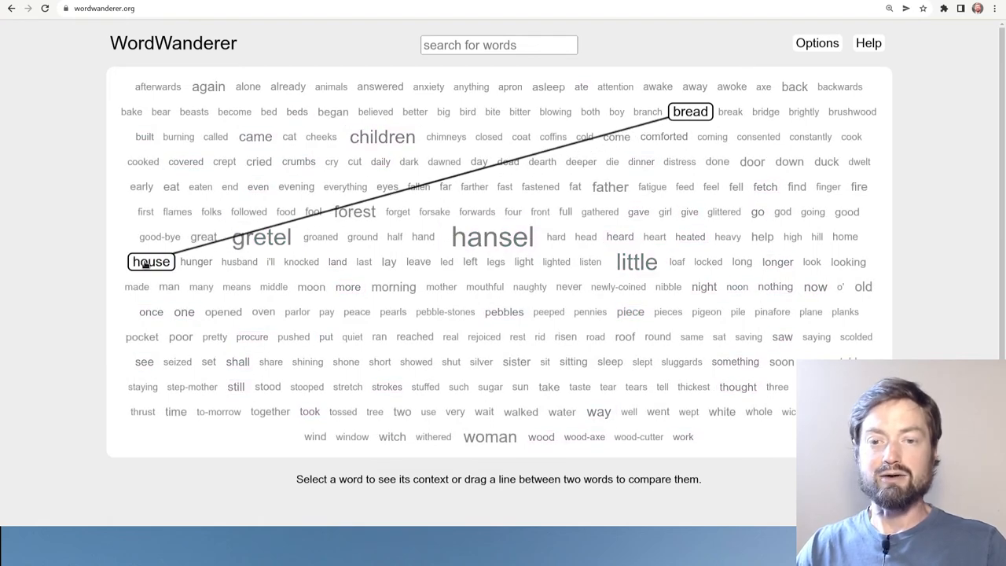
drag(151, 261, 690, 111)
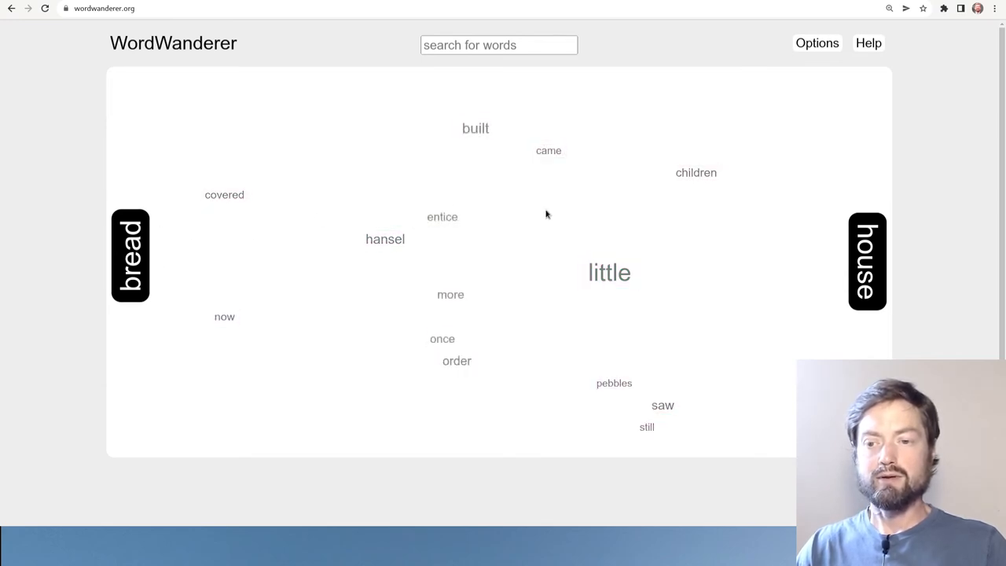
mouse_move(956, 231)
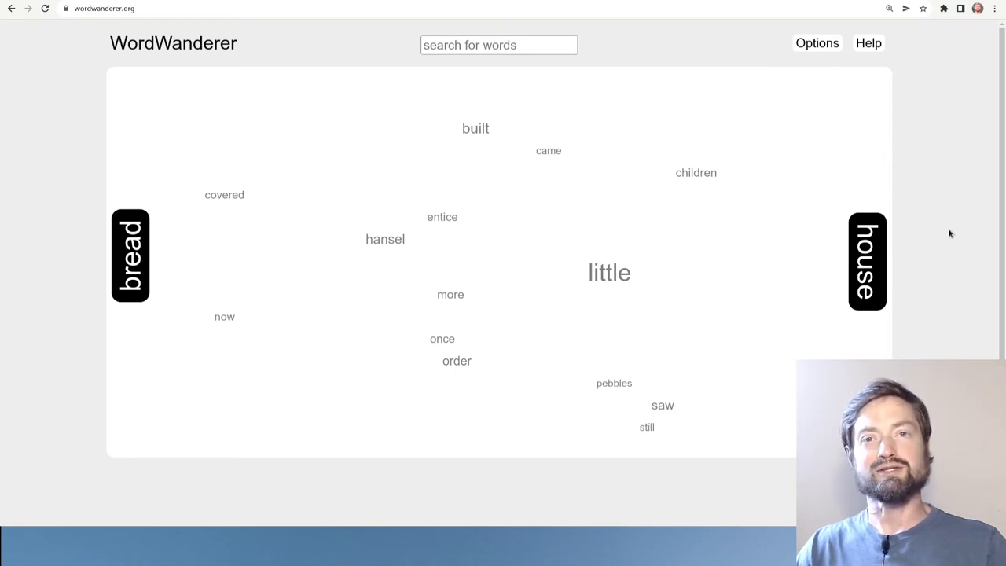
mouse_move(656, 318)
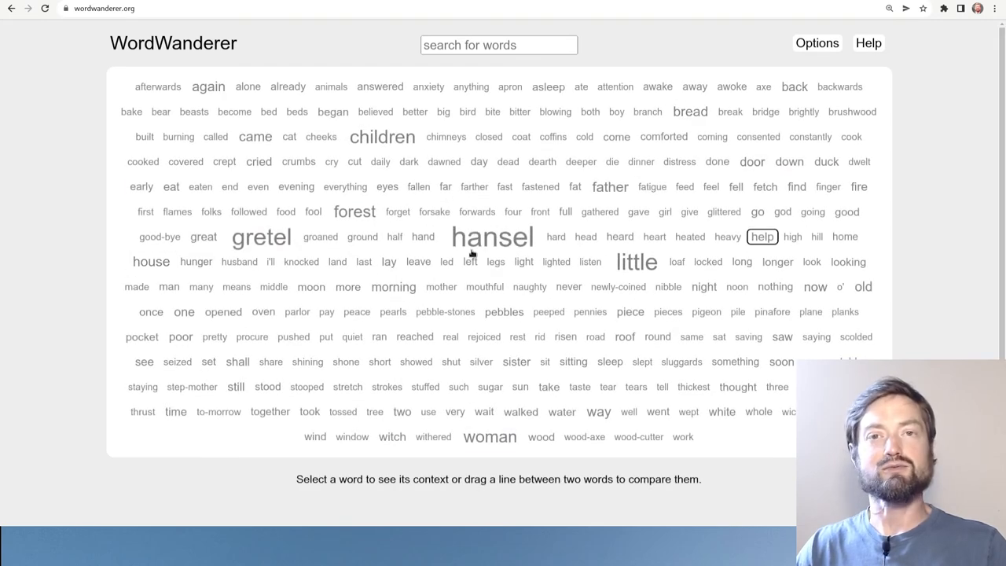
Compare 'gretel' with 'hansel', then return to the start page with Hansel and Gretel chosen
drag(261, 236, 492, 237)
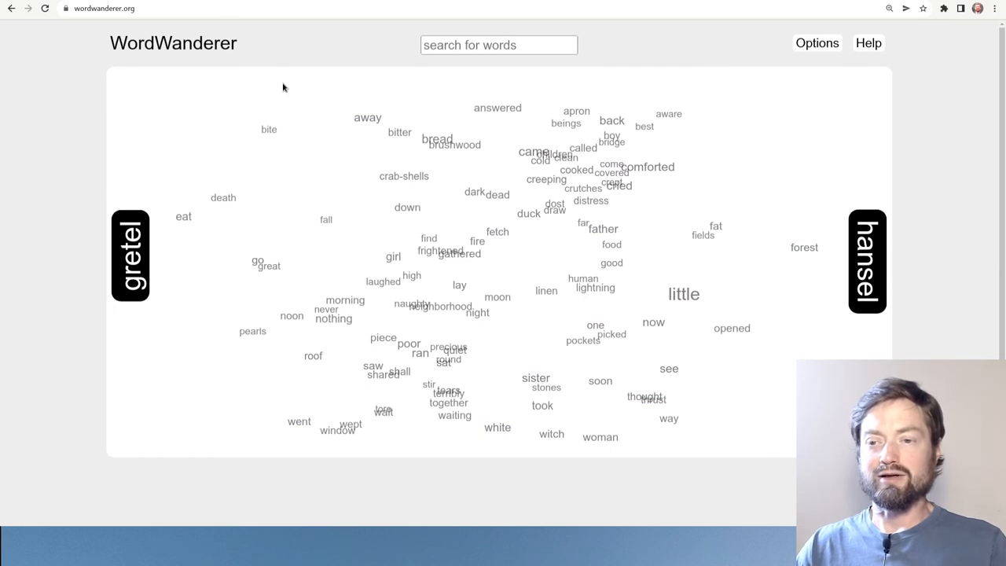
mouse_move(148, 202)
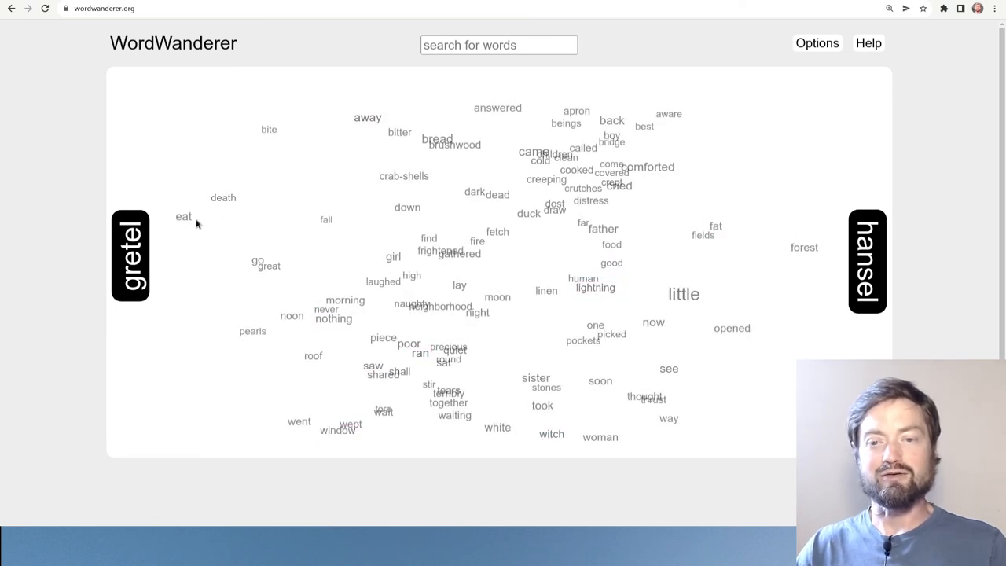
mouse_move(189, 245)
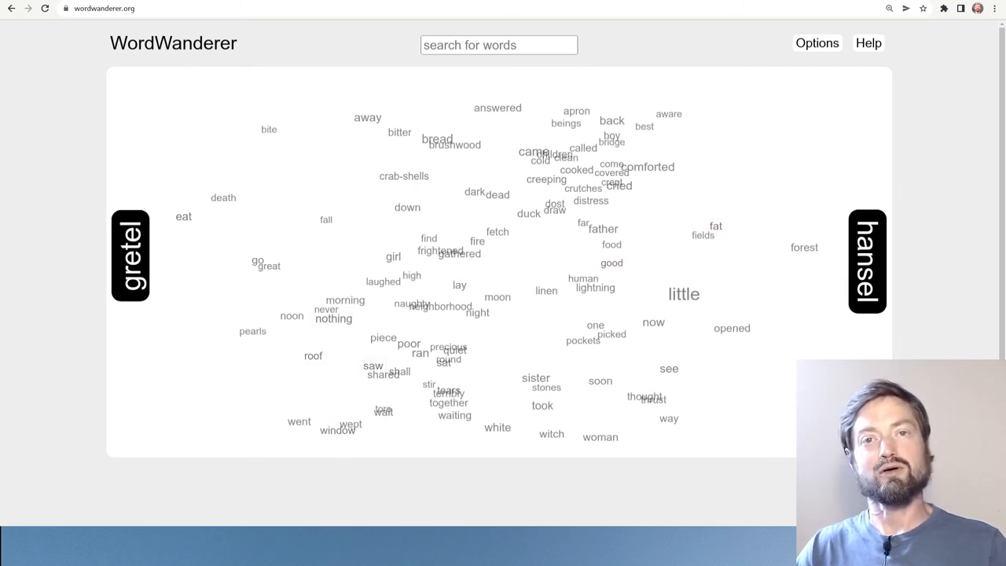
mouse_move(680, 475)
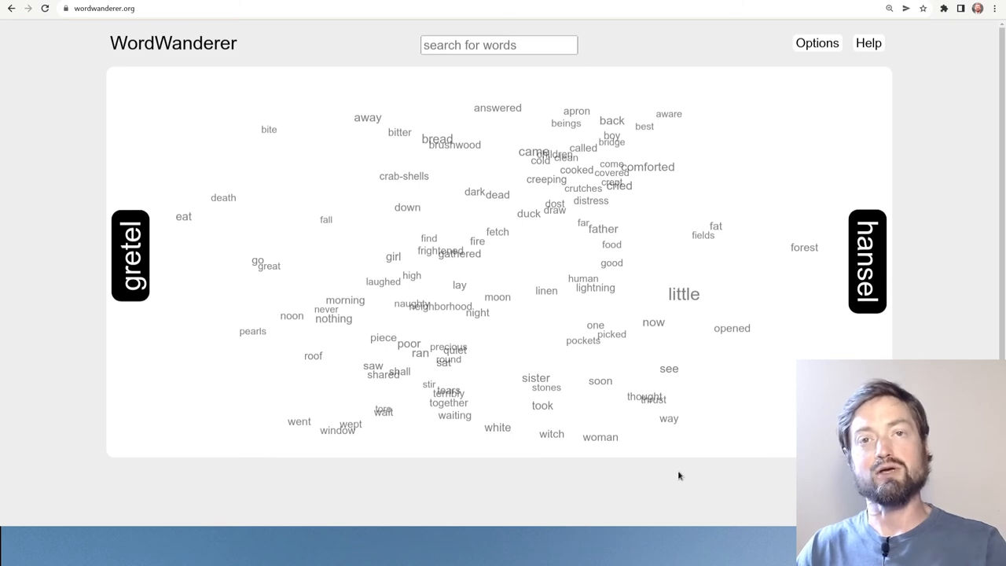
mouse_move(383, 486)
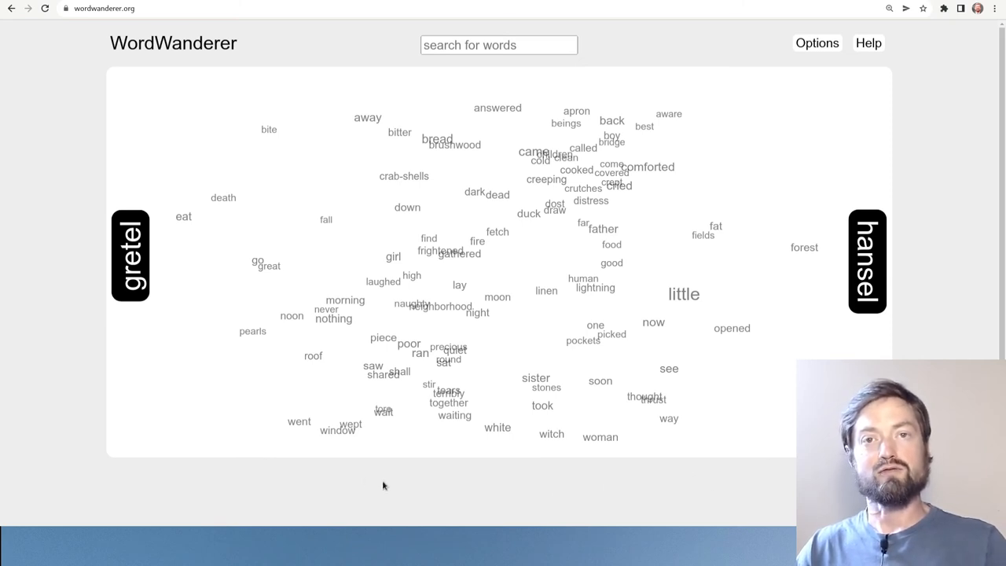
mouse_move(227, 302)
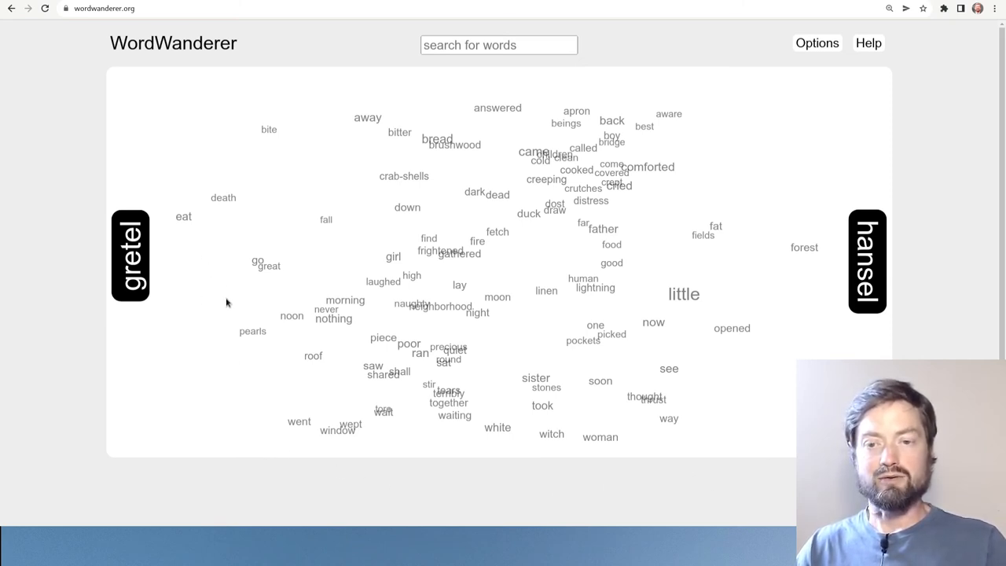
mouse_move(231, 331)
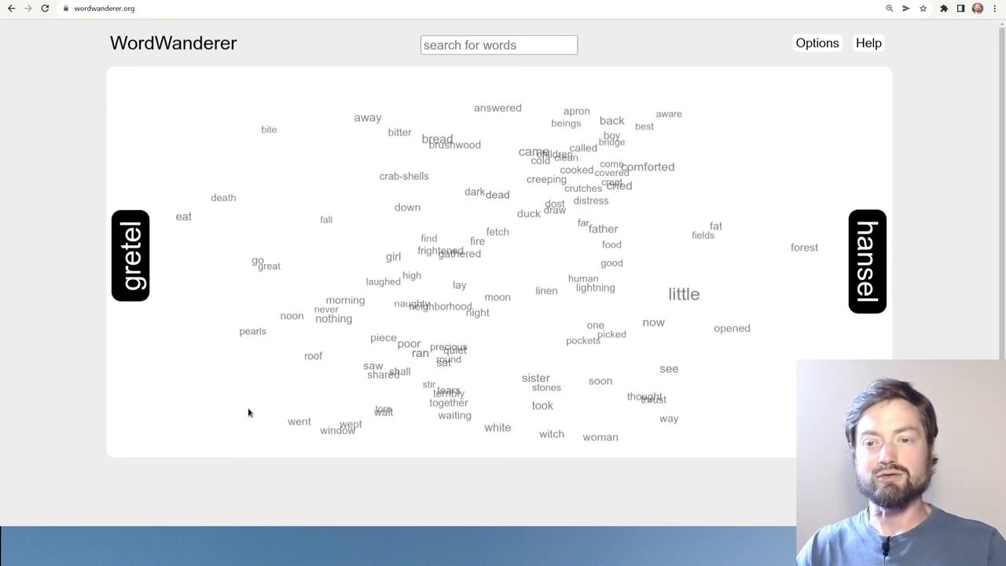
mouse_move(398, 438)
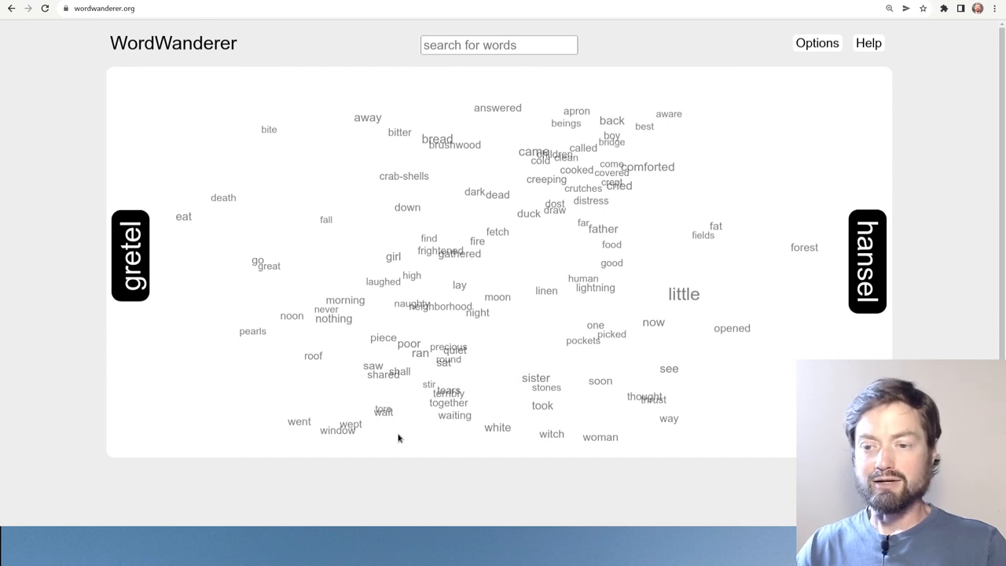
mouse_move(753, 382)
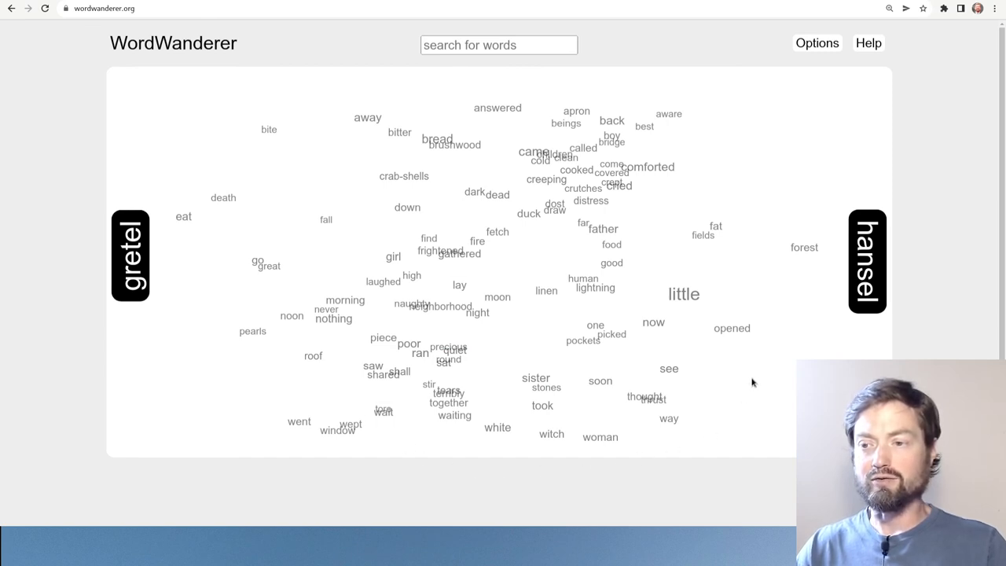
mouse_move(739, 259)
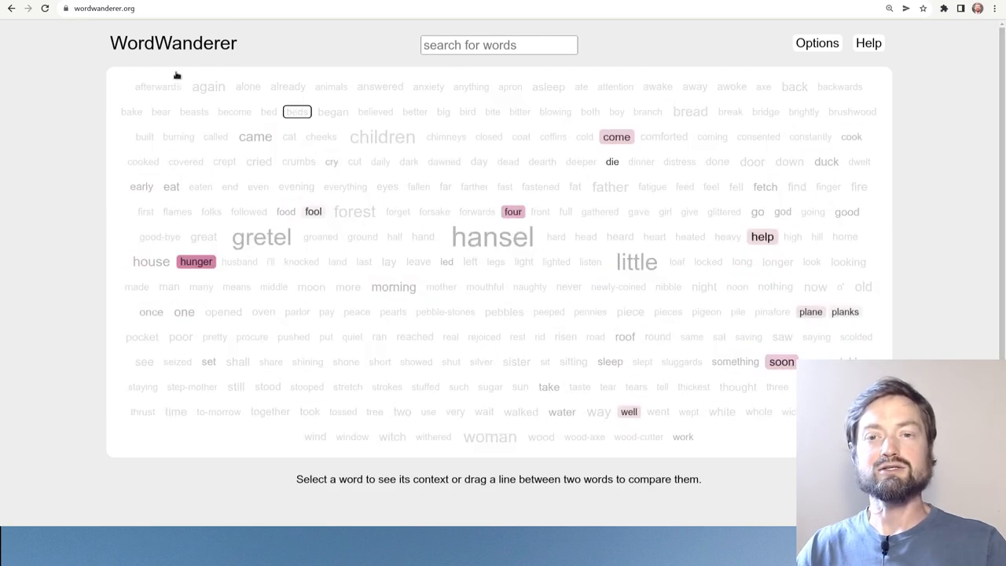
click(11, 8)
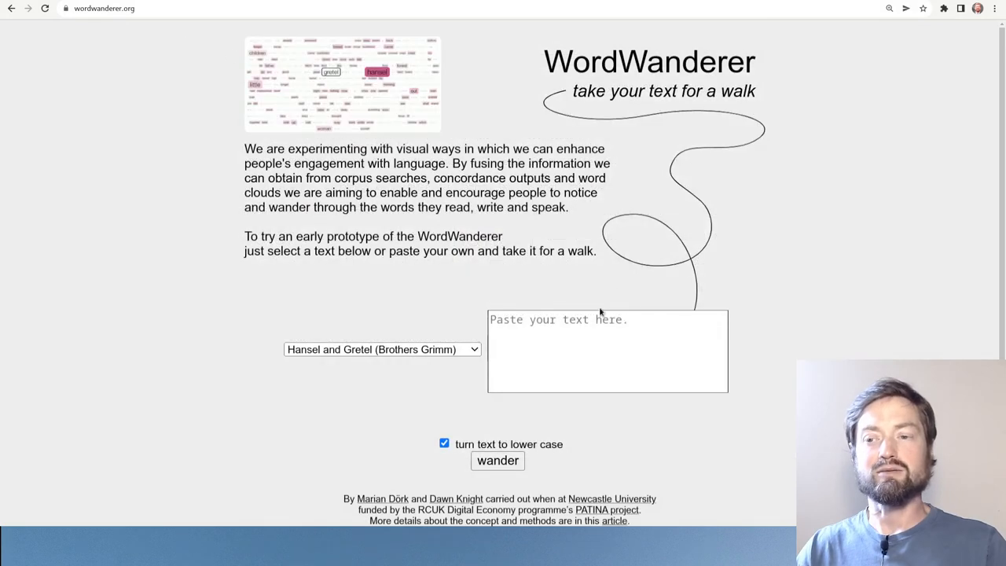
click(607, 351)
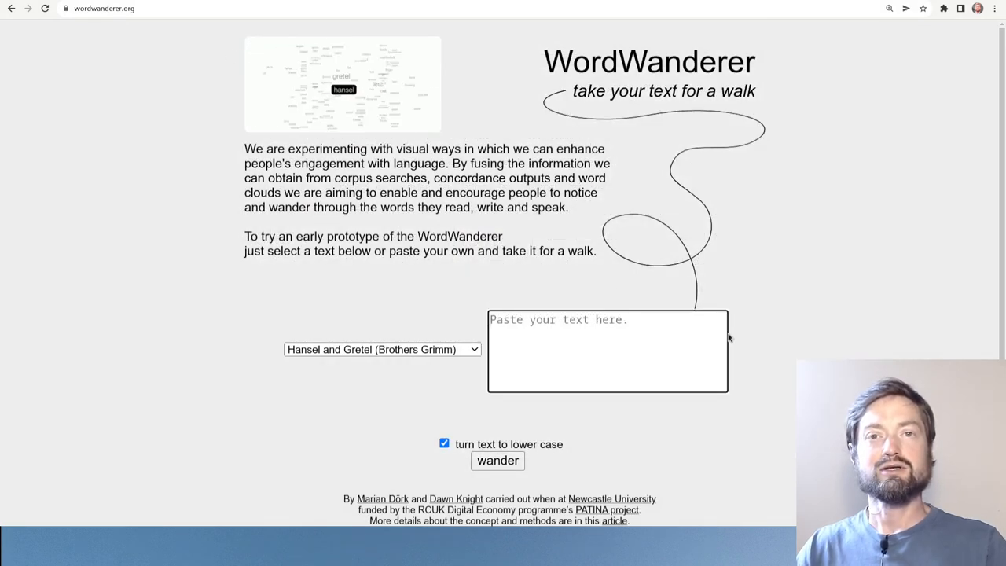